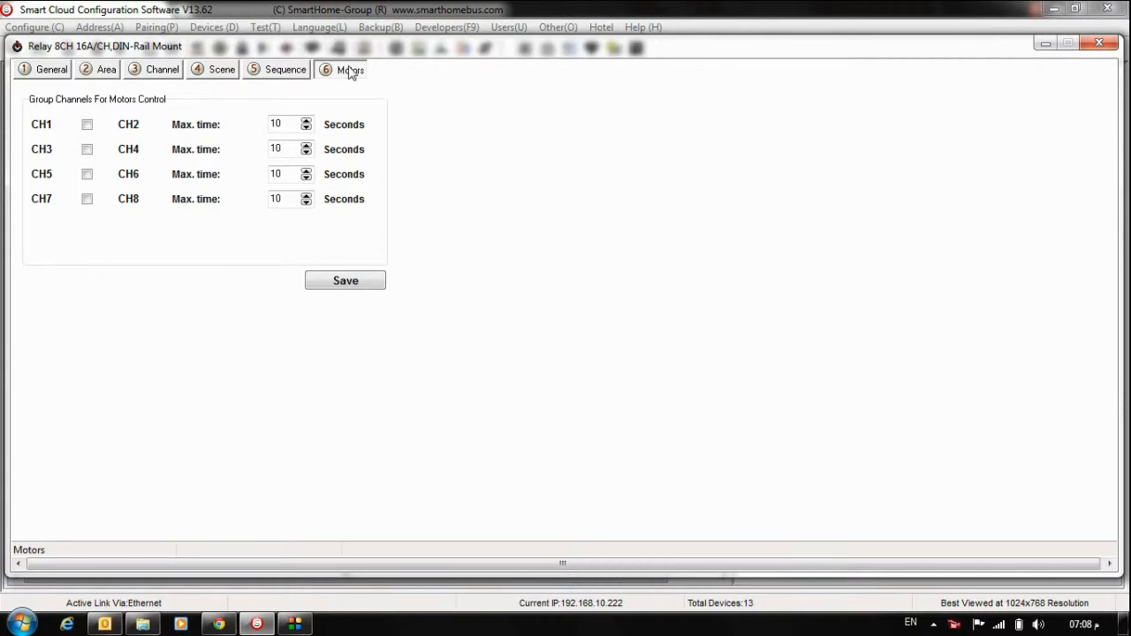
mouse_move(336, 79)
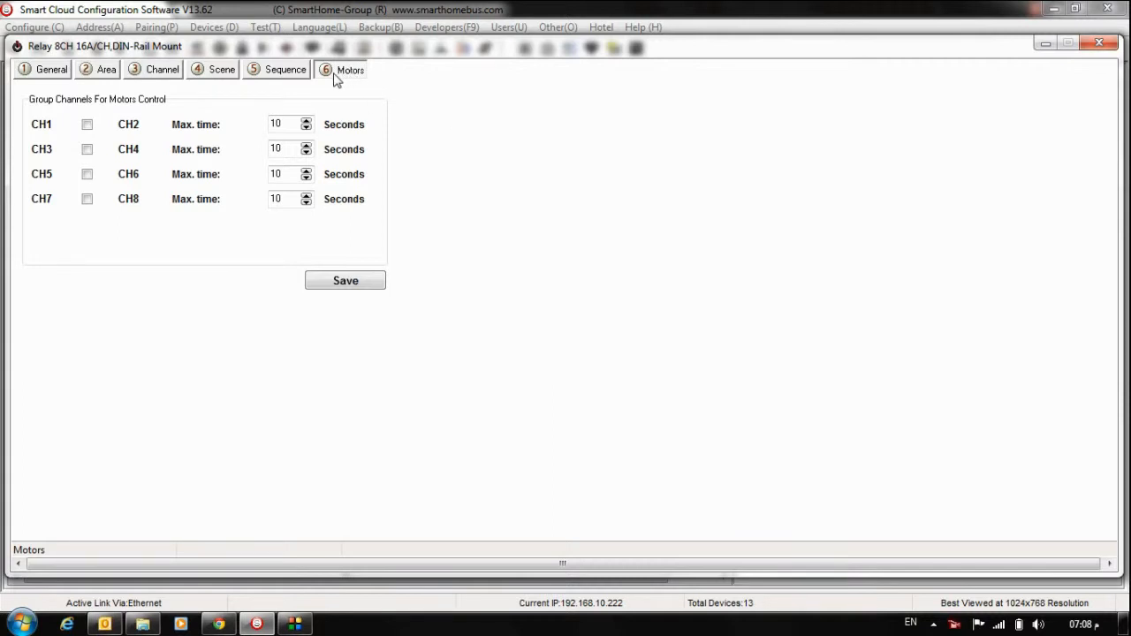
mouse_move(349, 81)
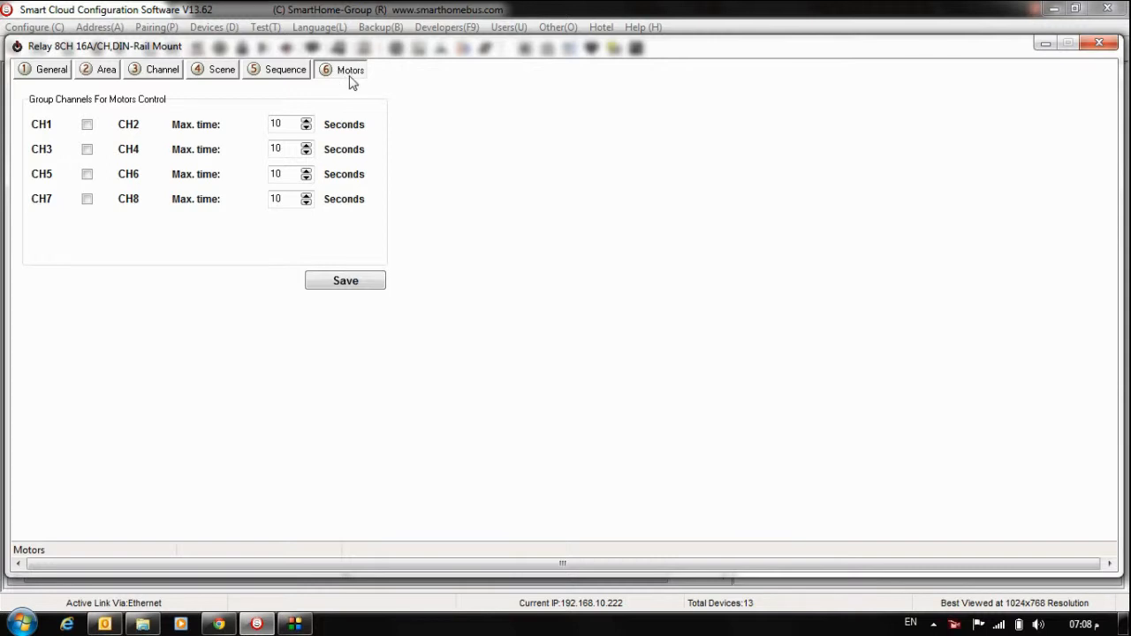
mouse_move(385, 85)
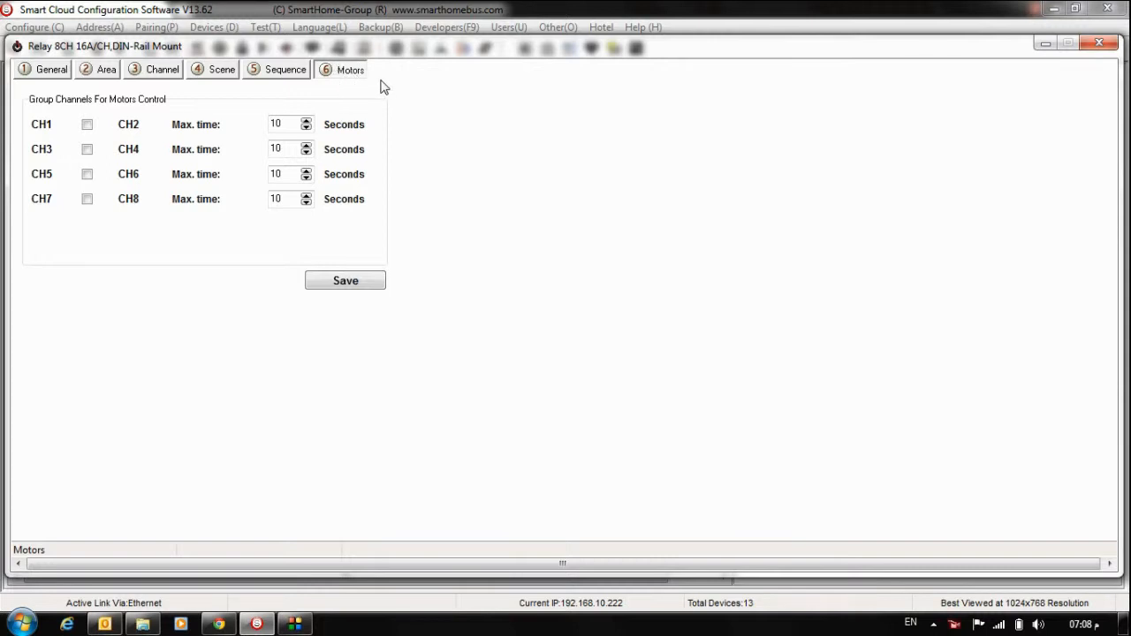
mouse_move(257, 106)
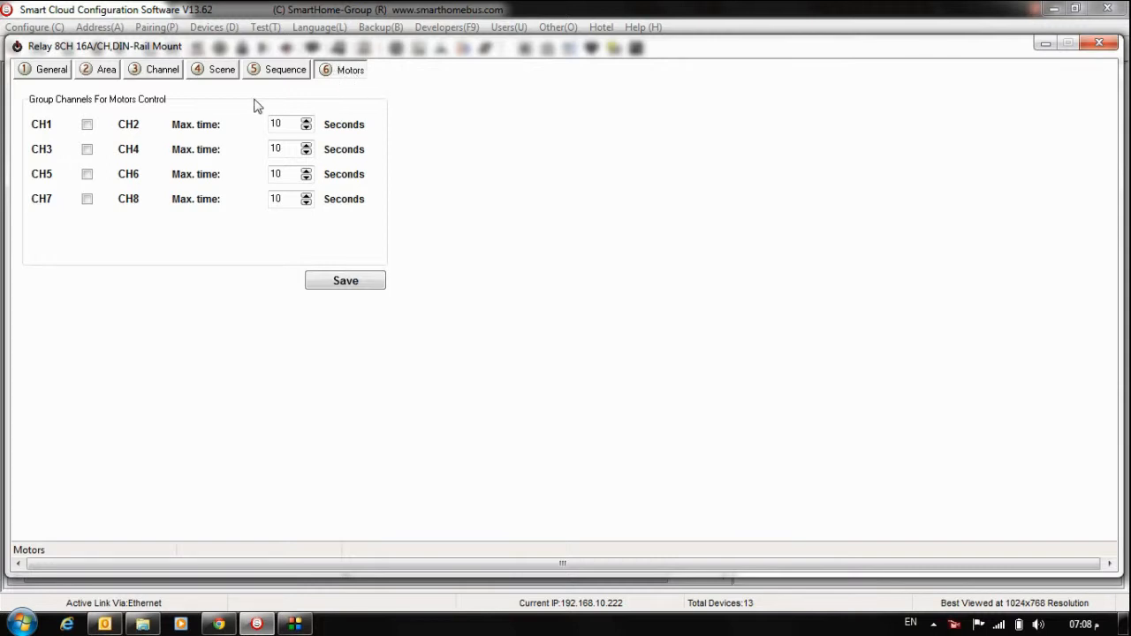
mouse_move(369, 94)
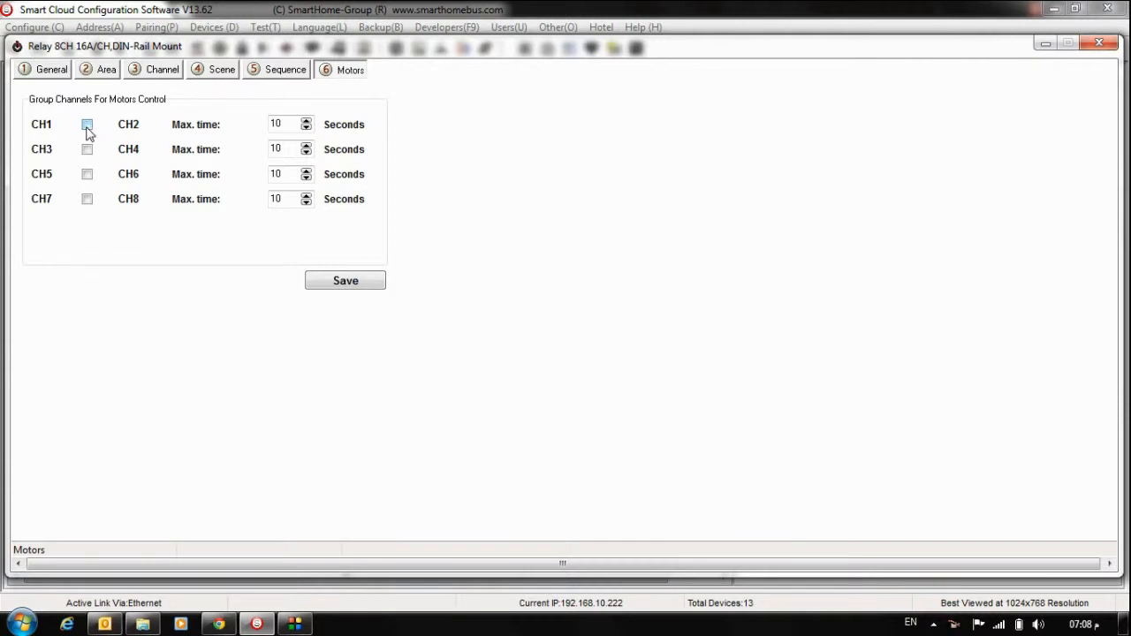
Step: Tick the checkbox linking relay channels CH1 and CH2 as a motor pair
left_click(87, 124)
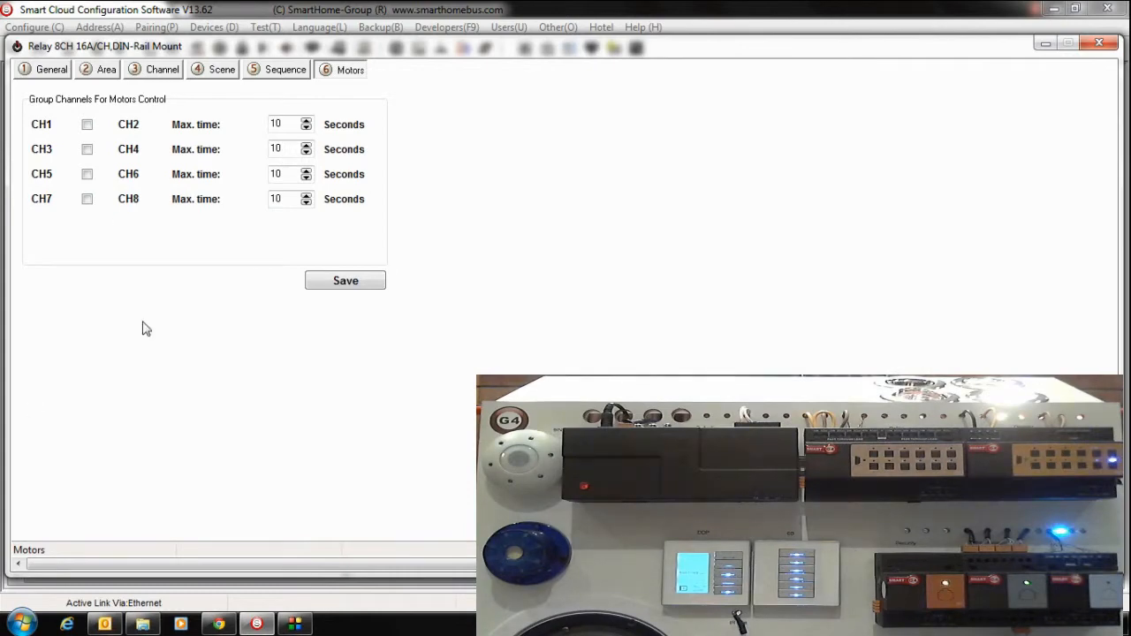
left_click(87, 123)
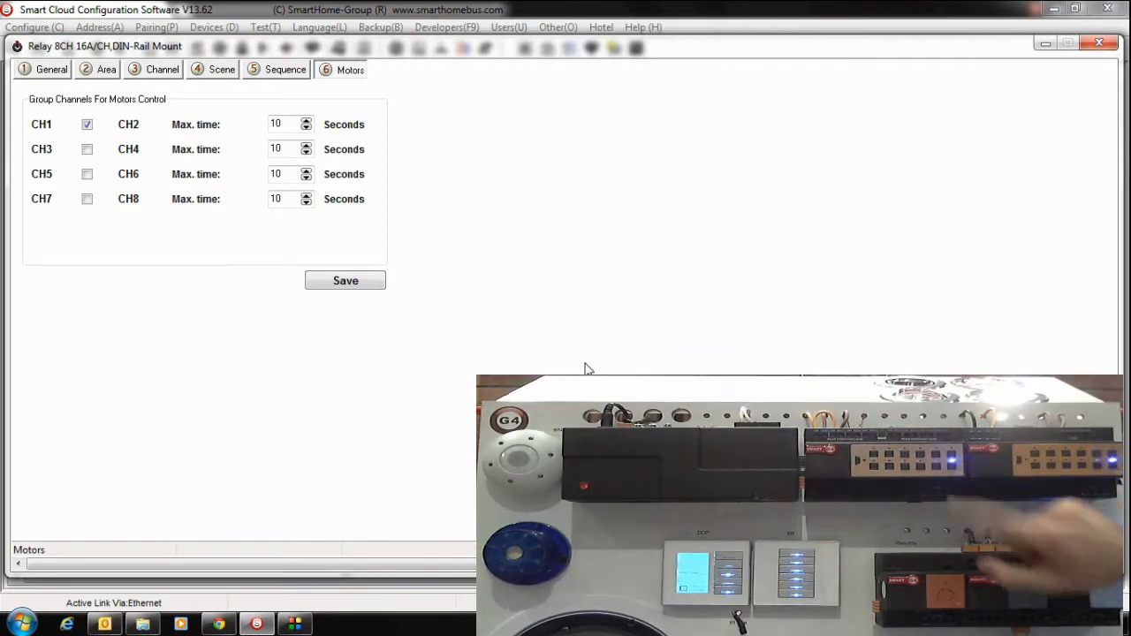
mouse_move(422, 352)
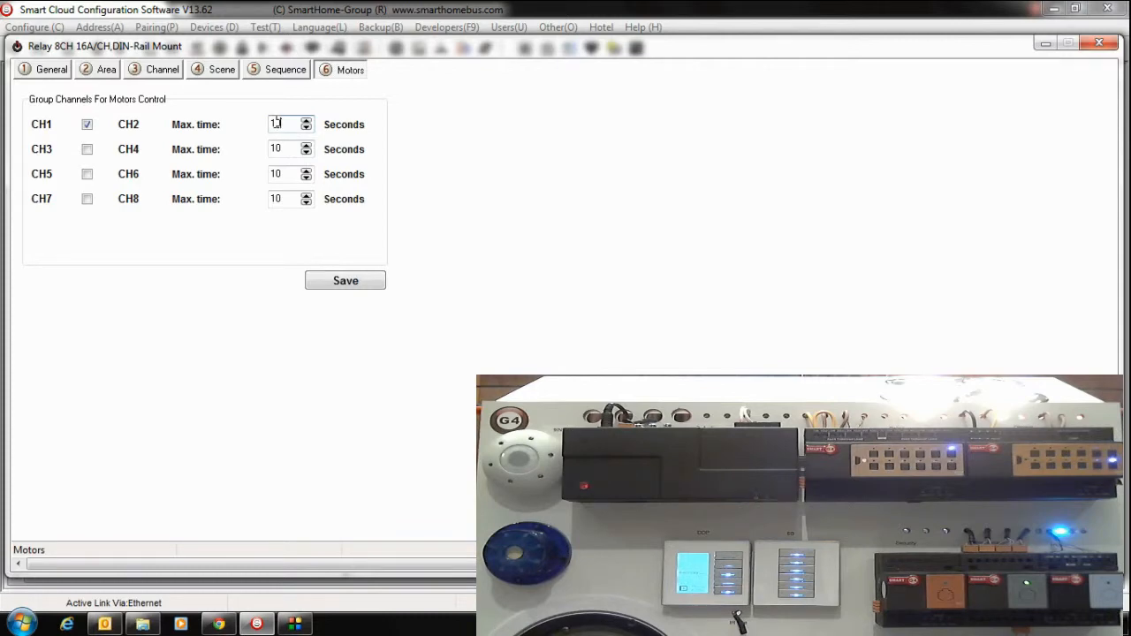
Step: Save the CH1–CH2 grouping with a 10-second maximum time and dismiss the success message
triple_click(274, 124)
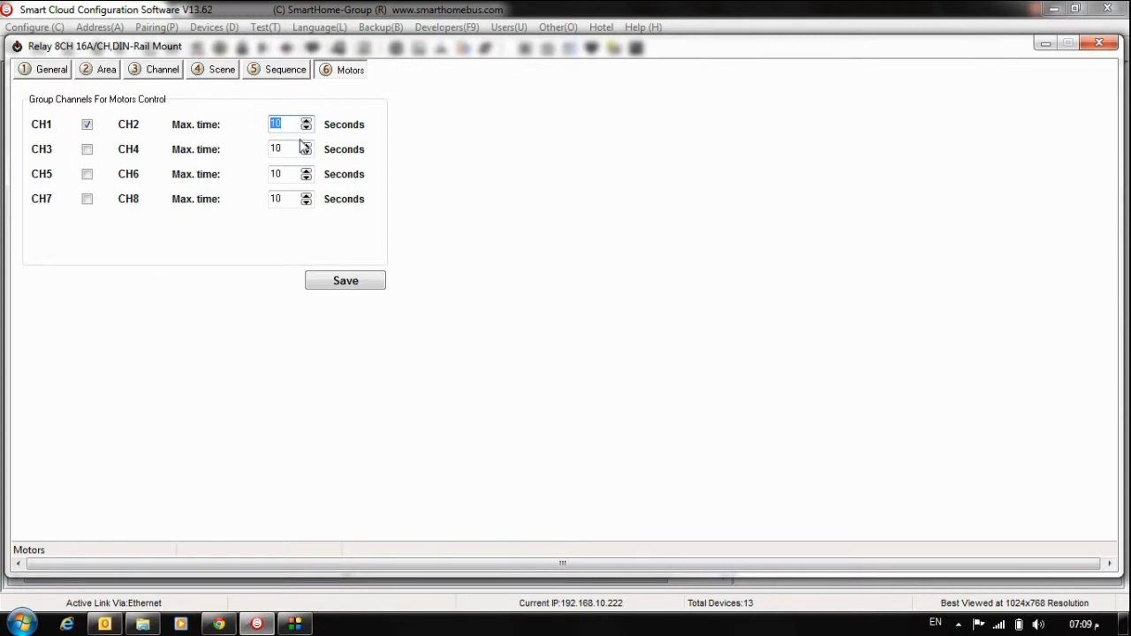
left_click(344, 280)
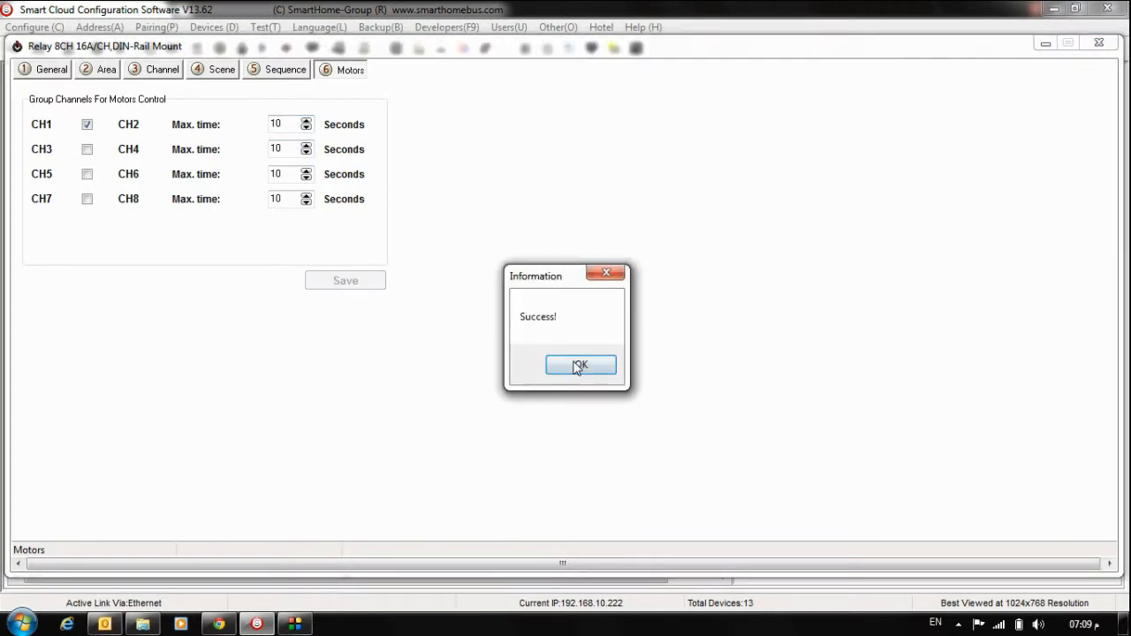
left_click(580, 365)
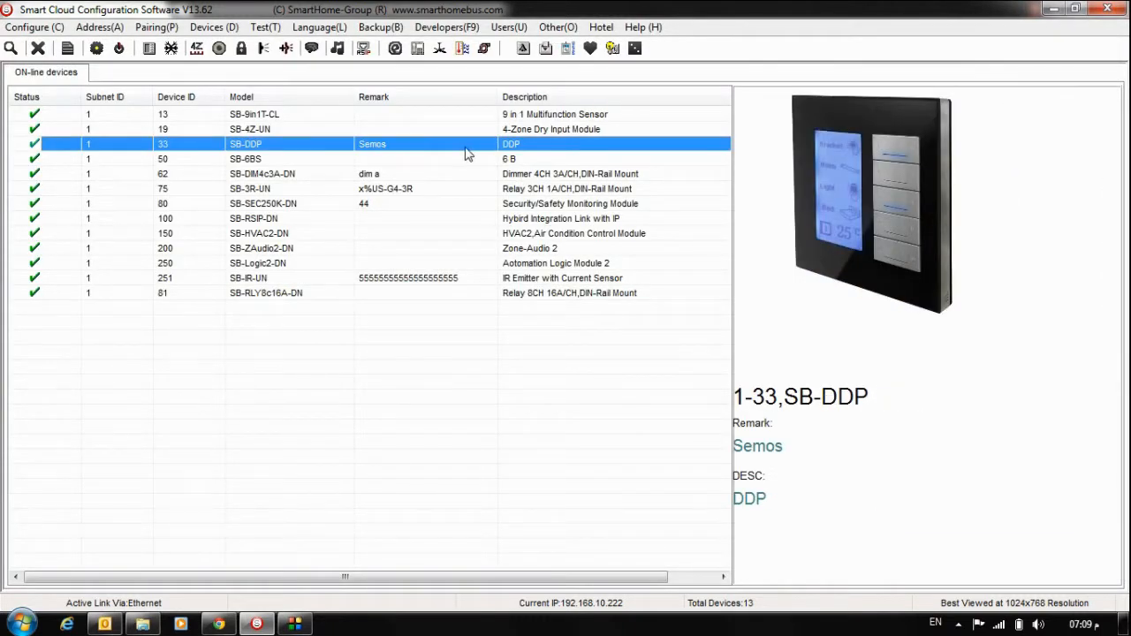
Step: Open the SB-DDP panel's Button Assignation and select button 3, Curtain, on page 1
double_click(246, 143)
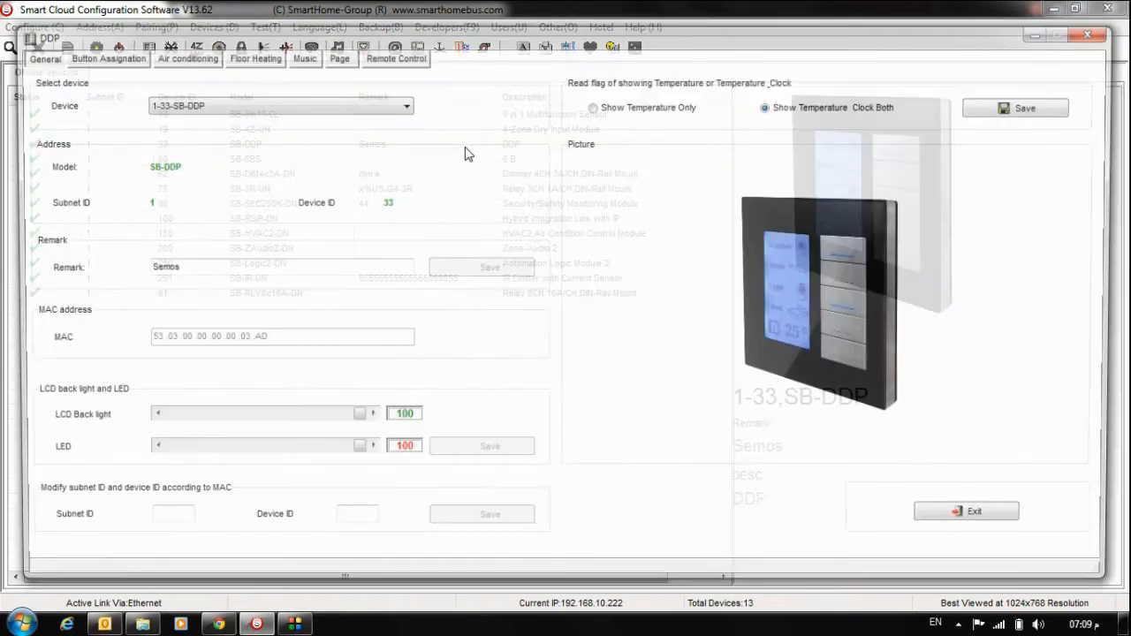
left_click(109, 58)
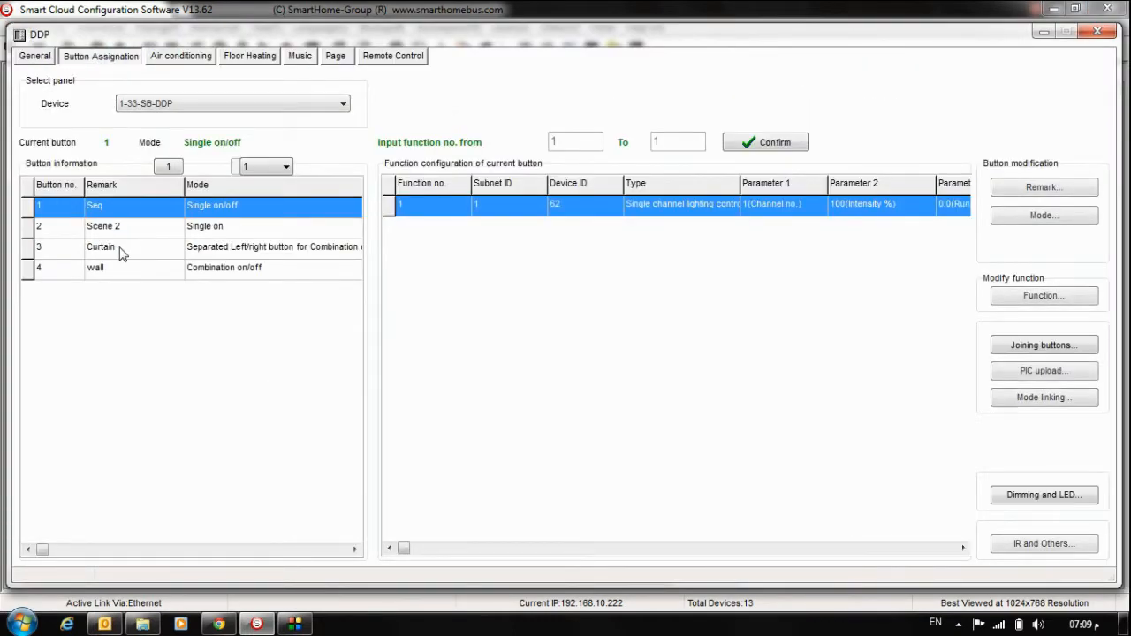
left_click(100, 247)
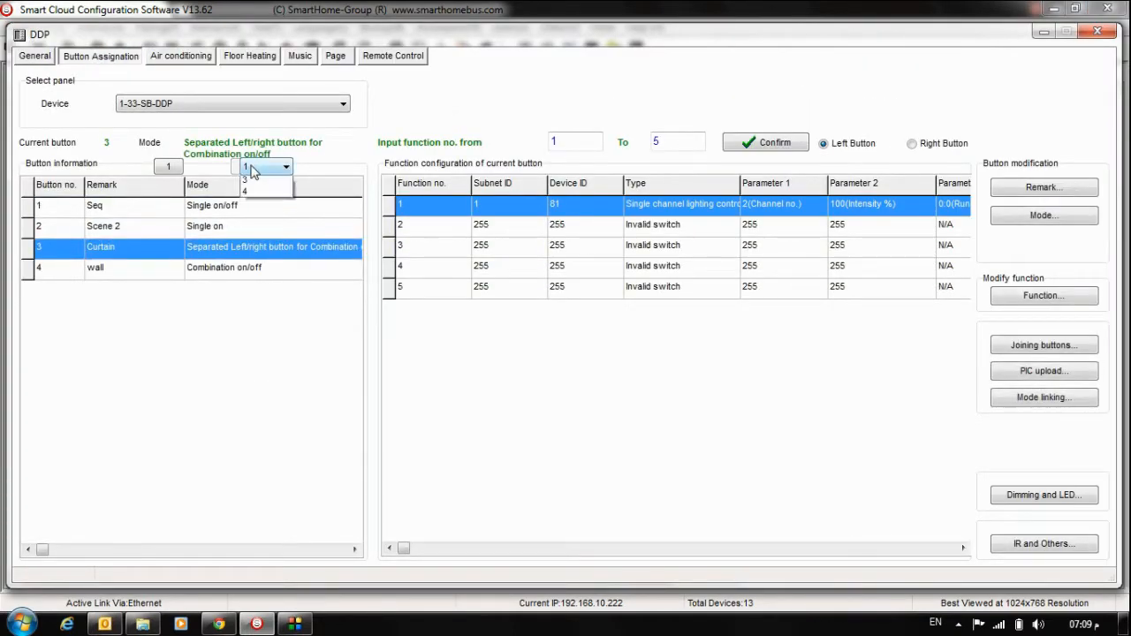
left_click(256, 166)
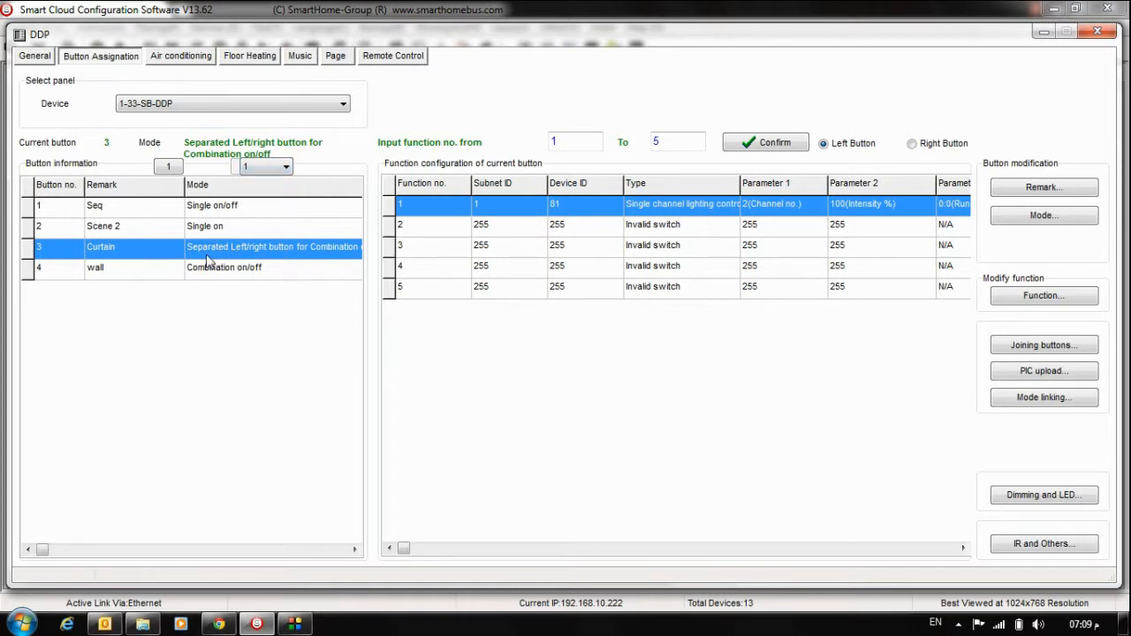
left_click(1043, 214)
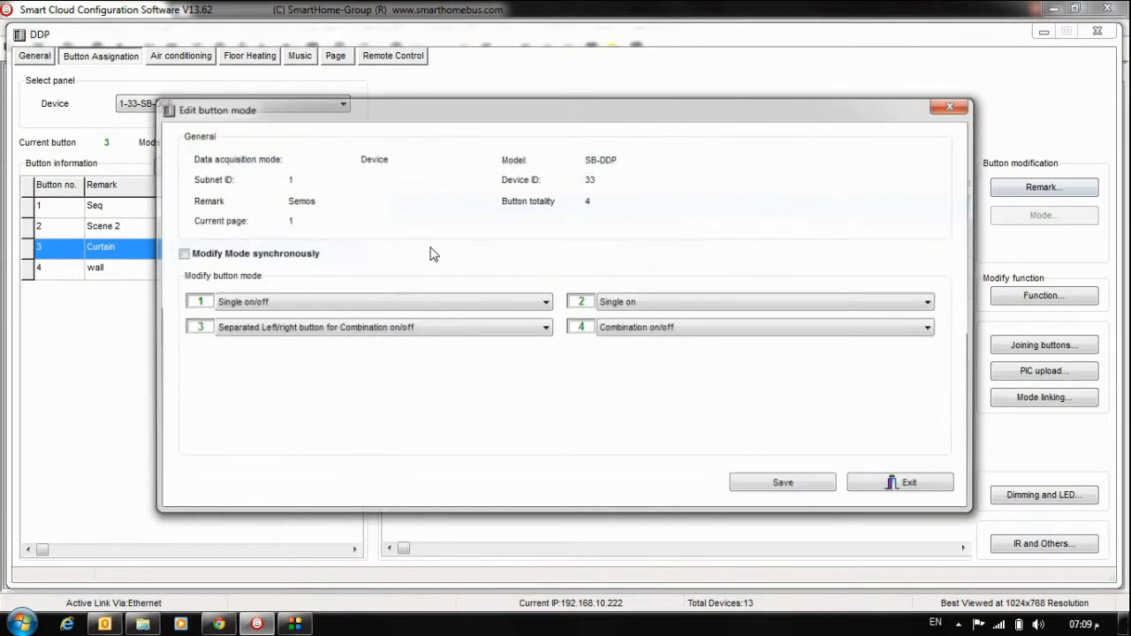
left_click(545, 327)
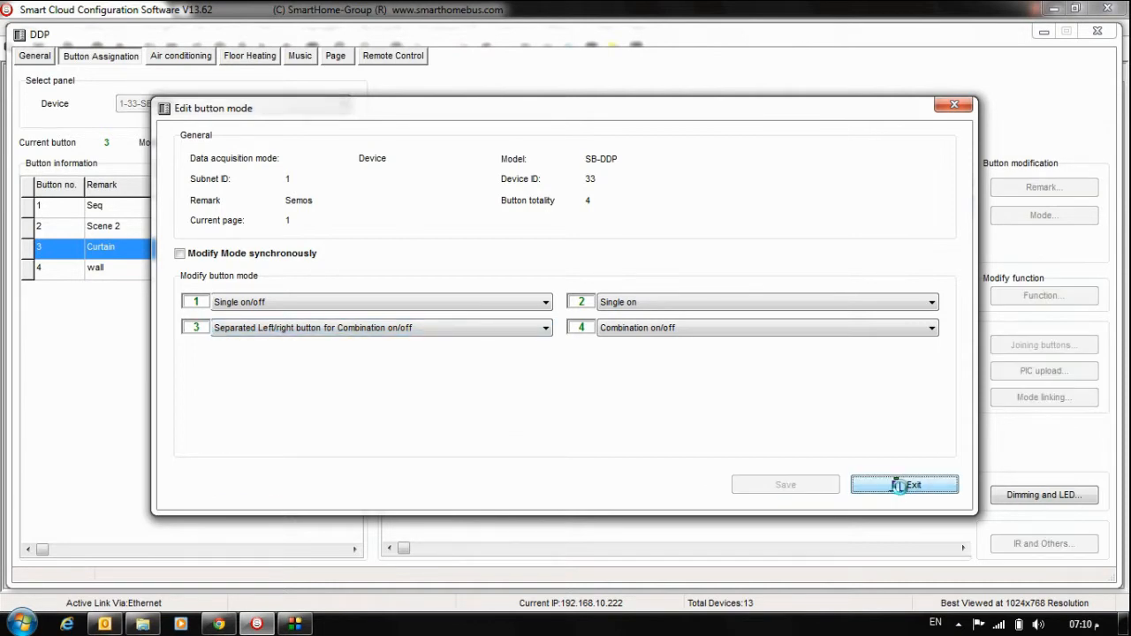
left_click(904, 484)
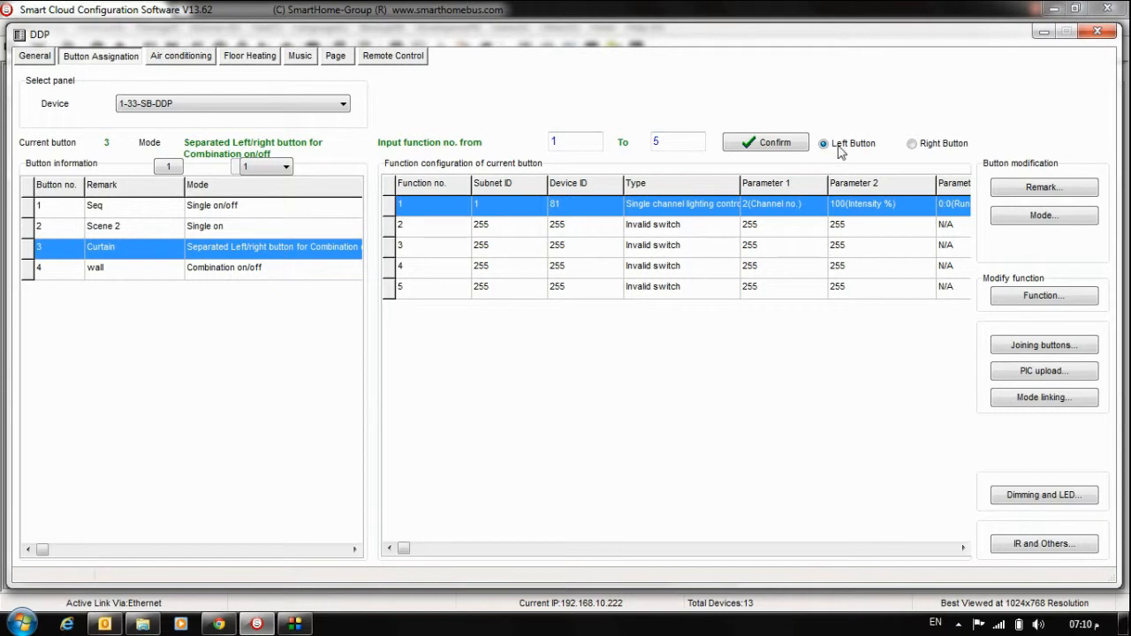
mouse_move(563, 209)
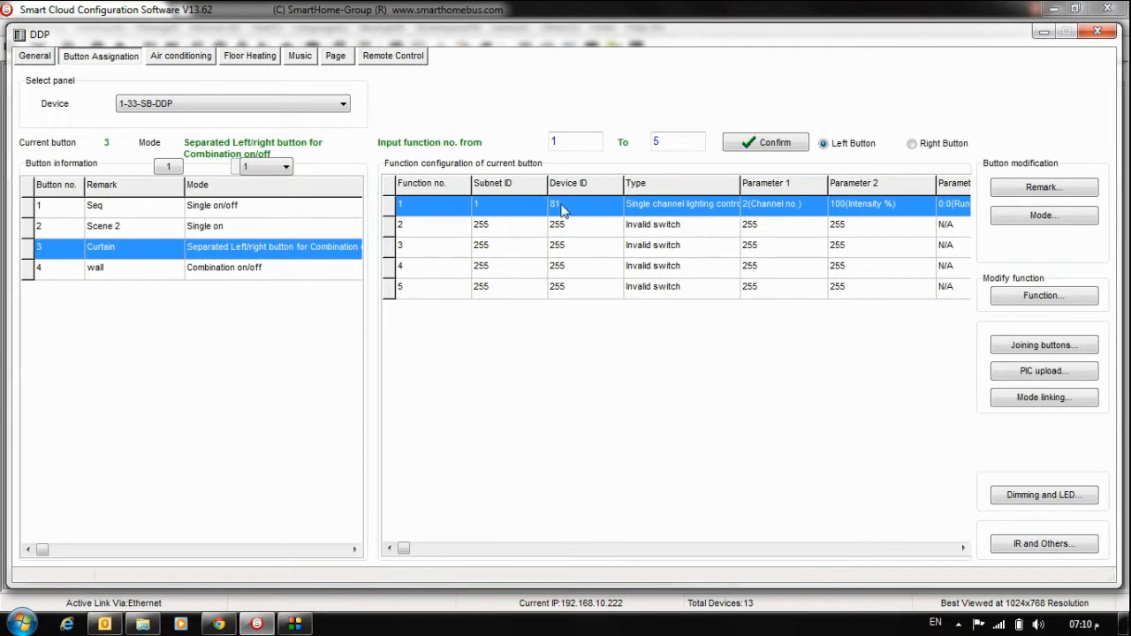
Step: Set Curtain's left button to device 81 channel 2 with 0:5 running time and save
left_click(1043, 295)
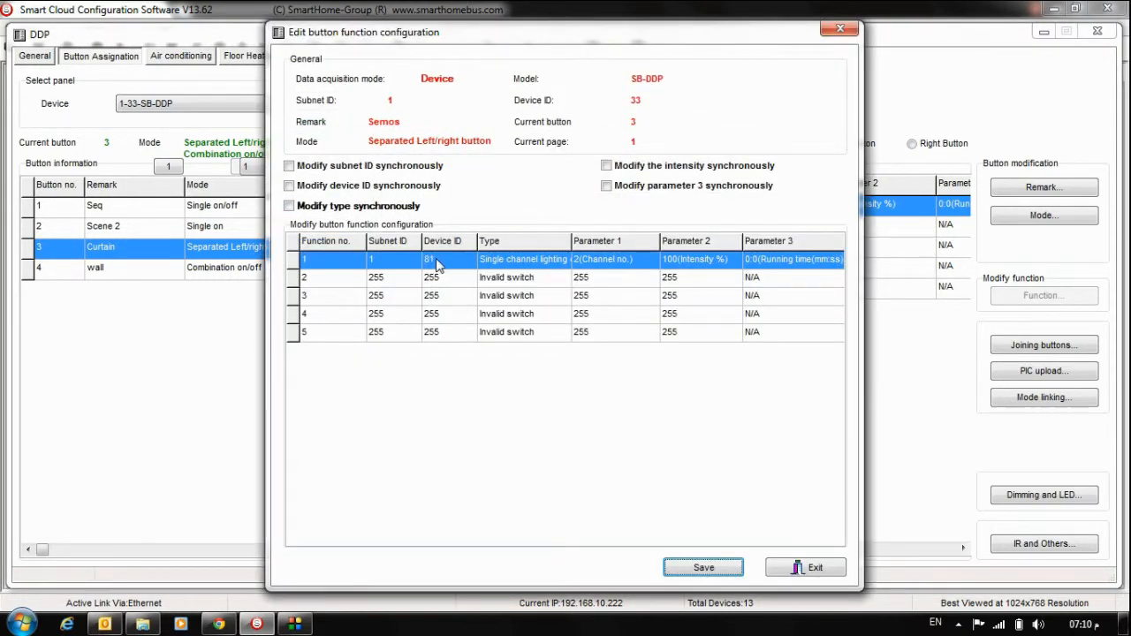
mouse_move(535, 281)
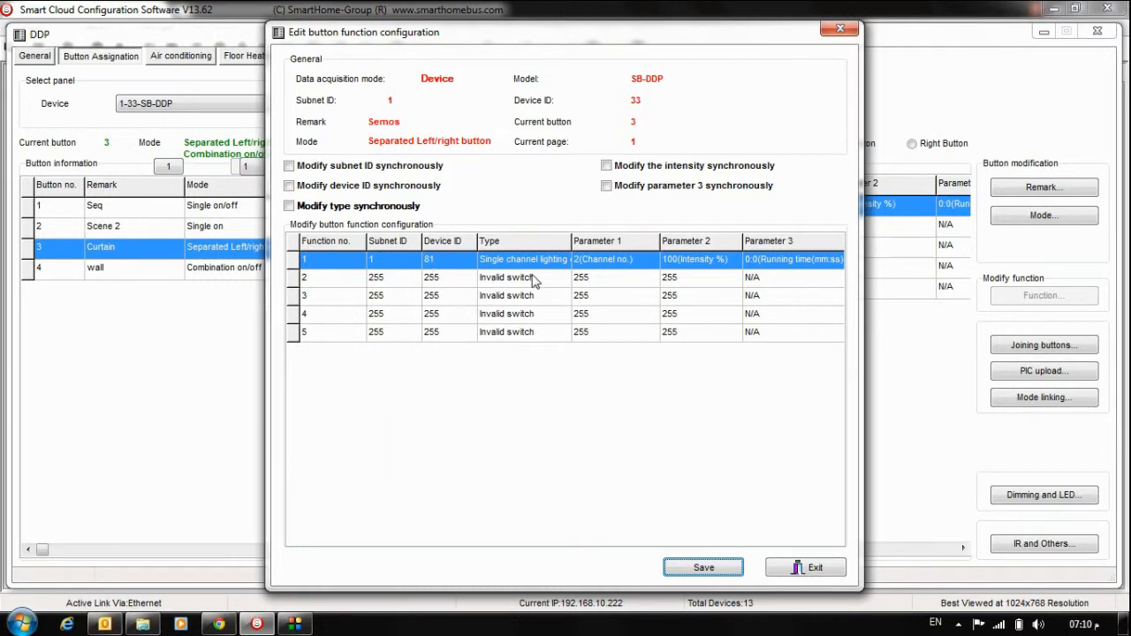
mouse_move(597, 269)
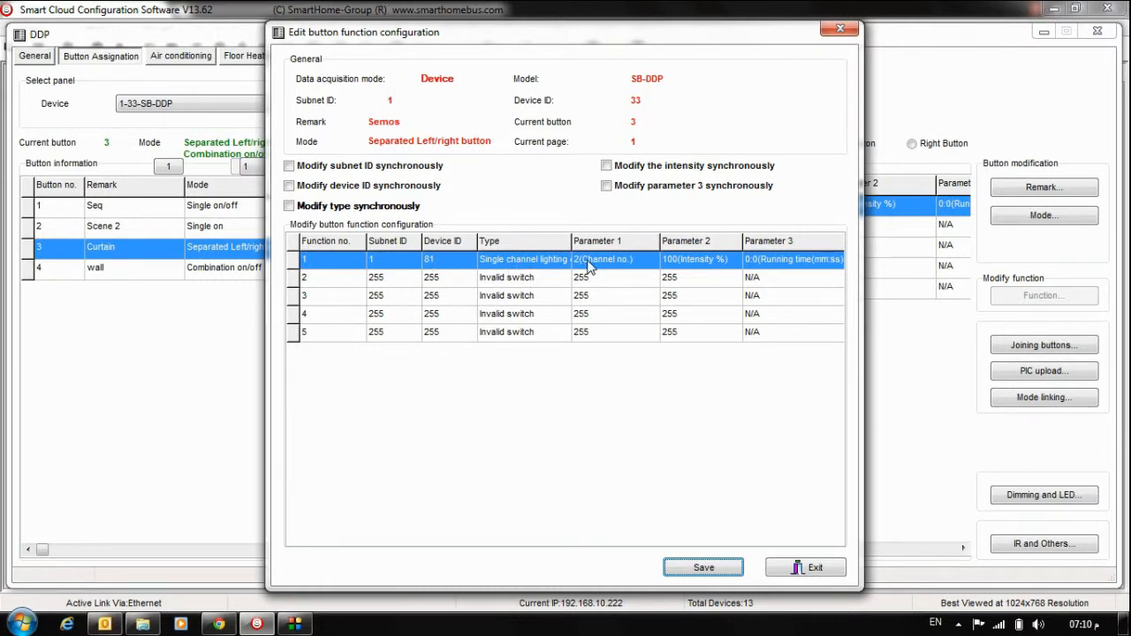
mouse_move(687, 266)
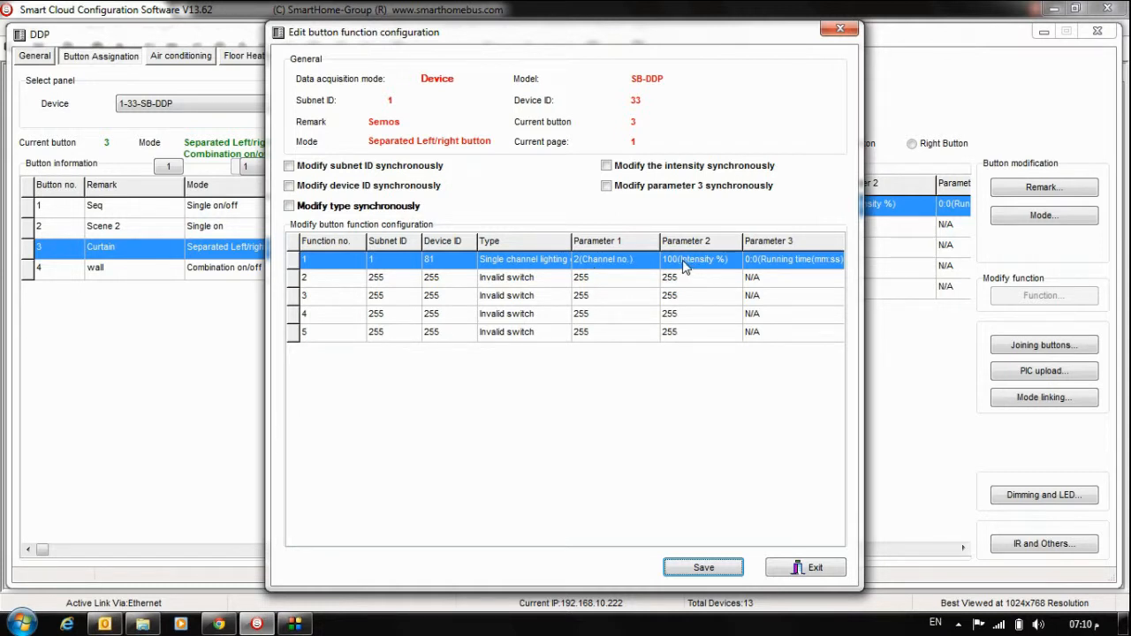
mouse_move(676, 274)
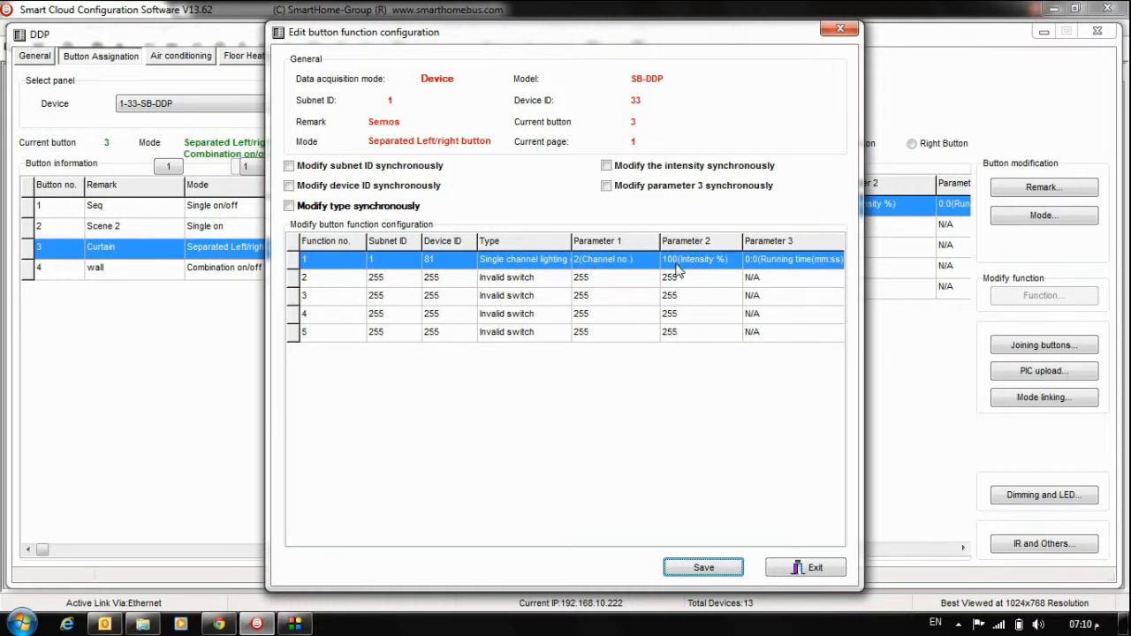
mouse_move(767, 271)
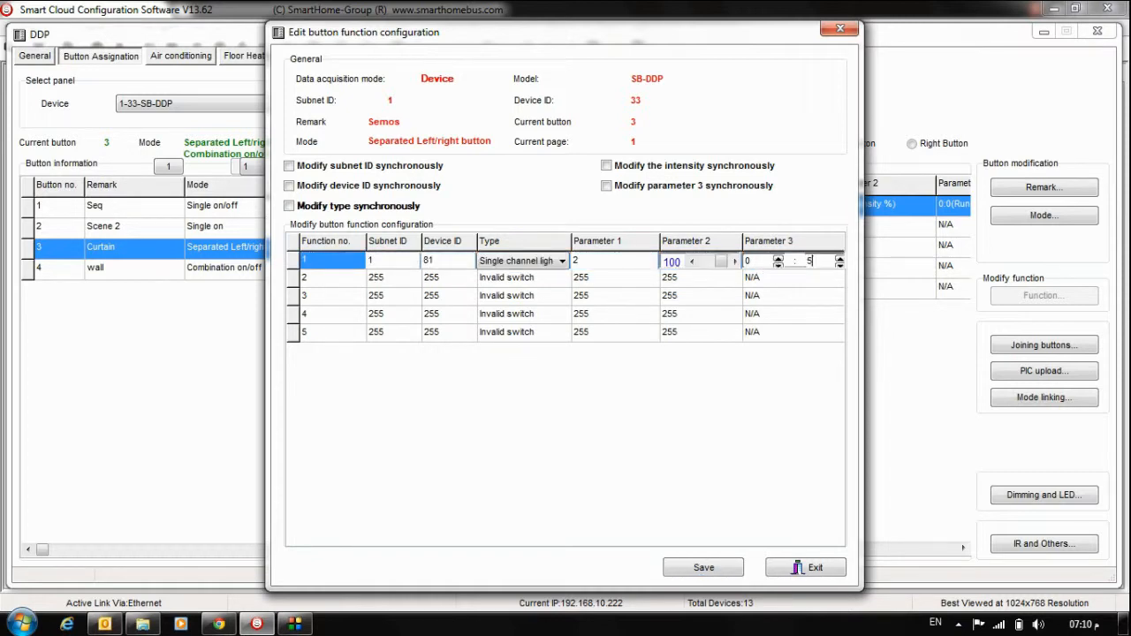
left_click(814, 567)
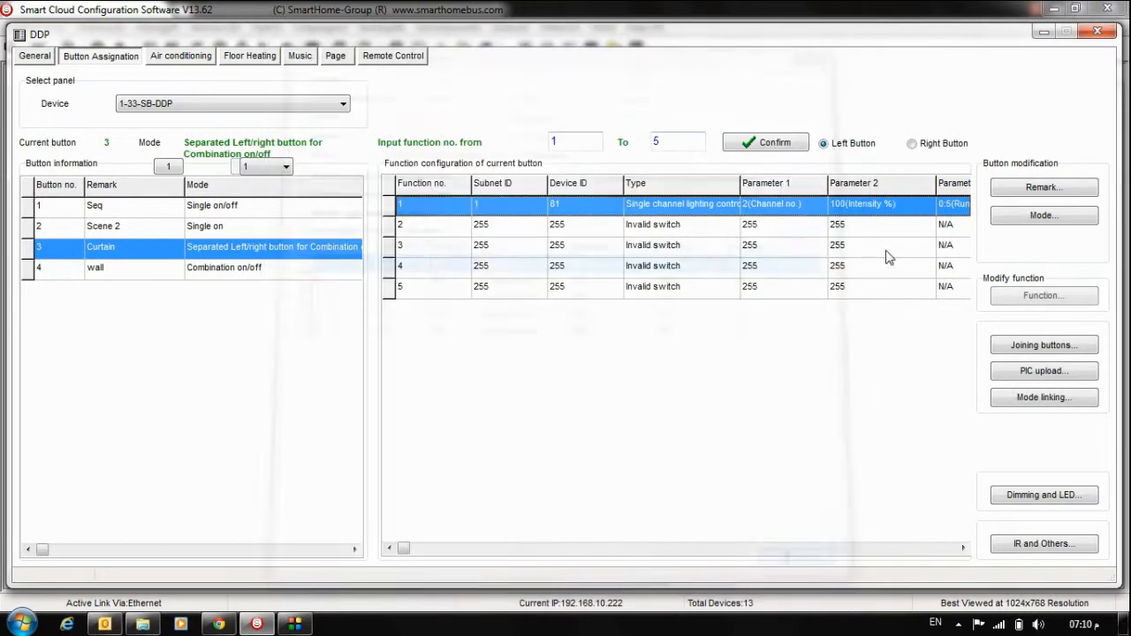
Step: Set Curtain's right button to device 81 channel 1 at 0:5, then recheck the left
left_click(911, 143)
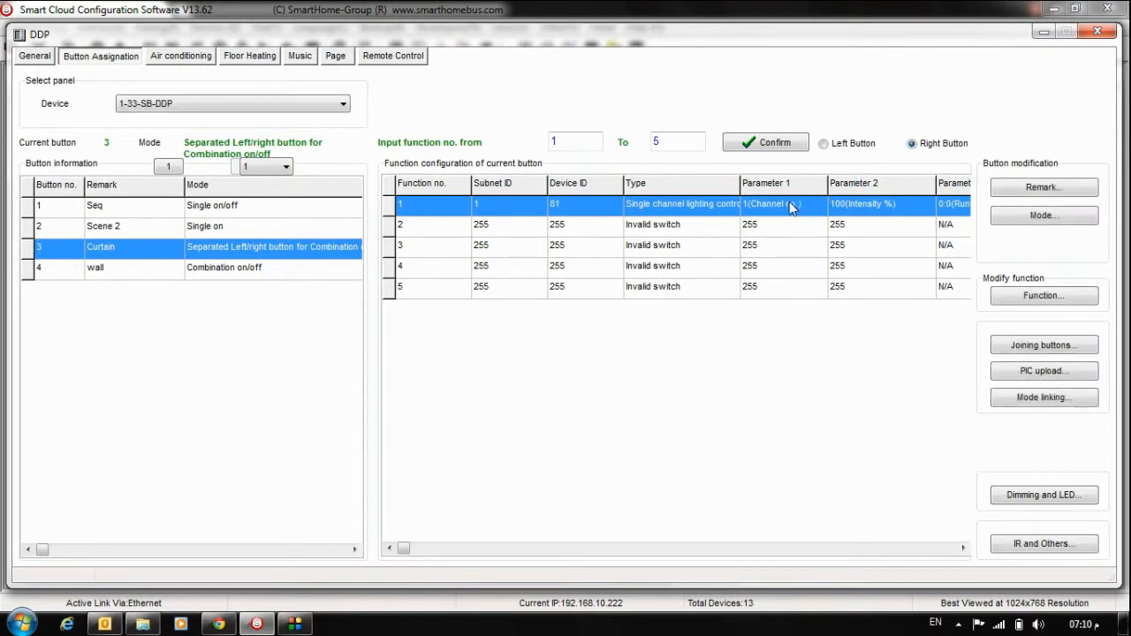
left_click(1043, 295)
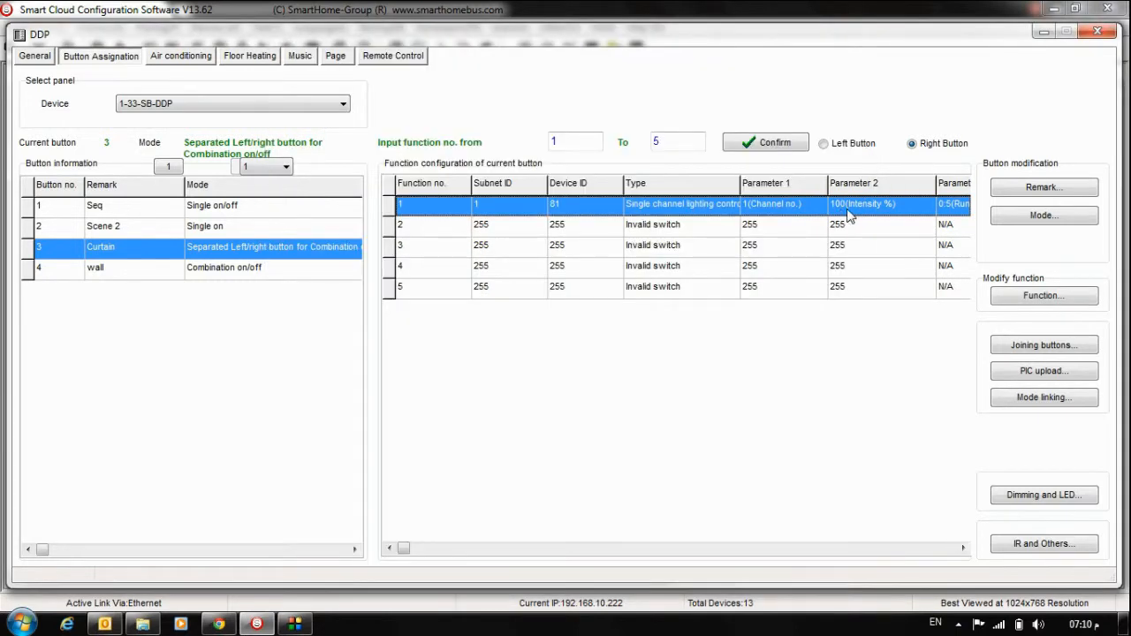
mouse_move(883, 182)
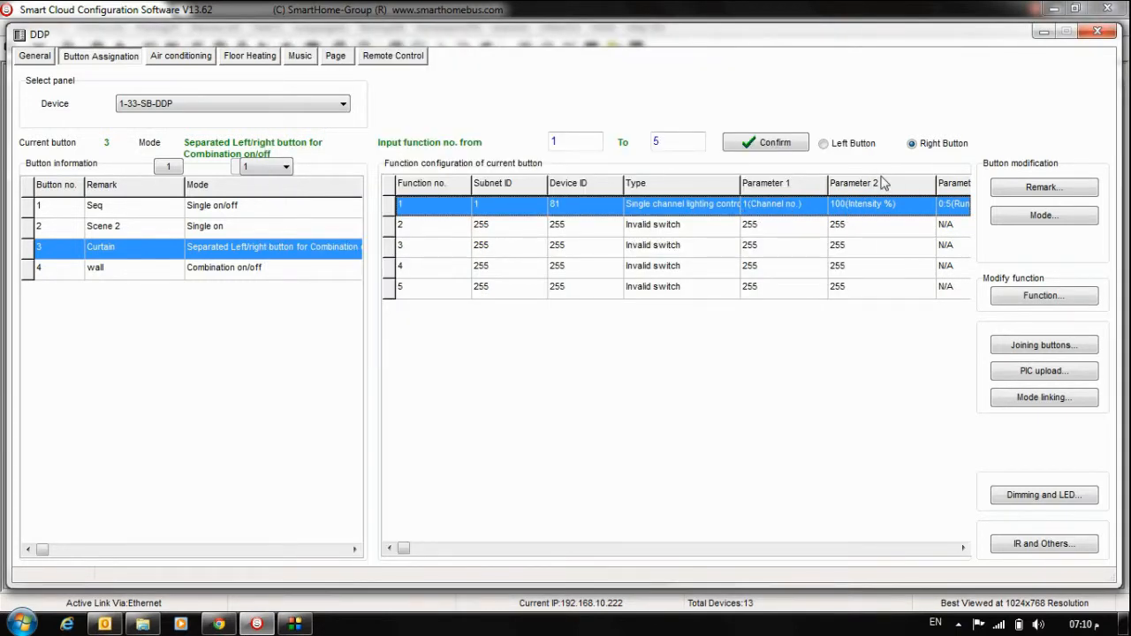
left_click(823, 143)
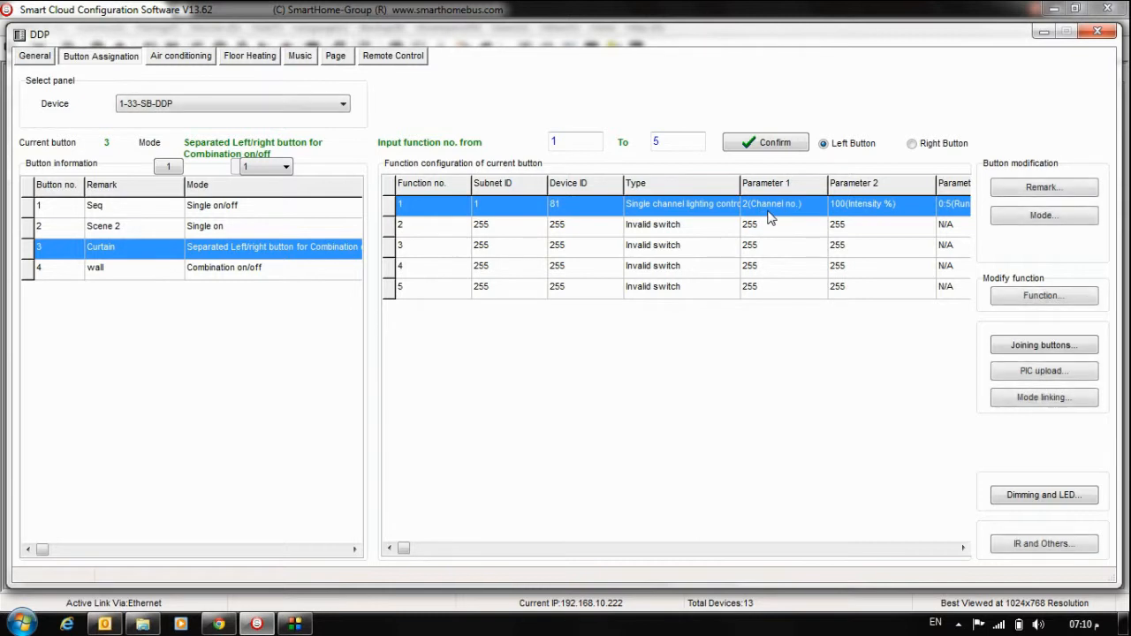